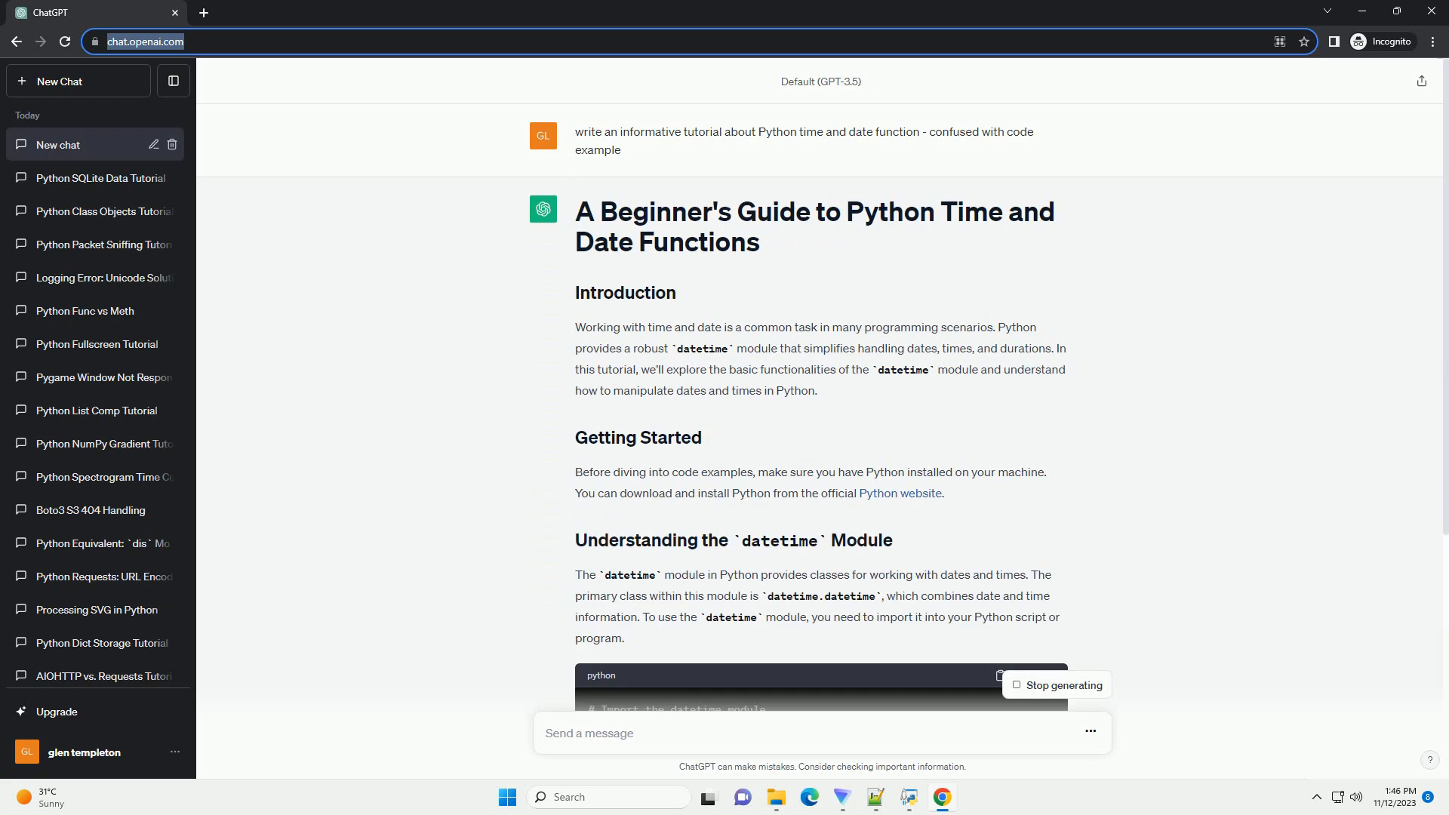
scroll(down, 3)
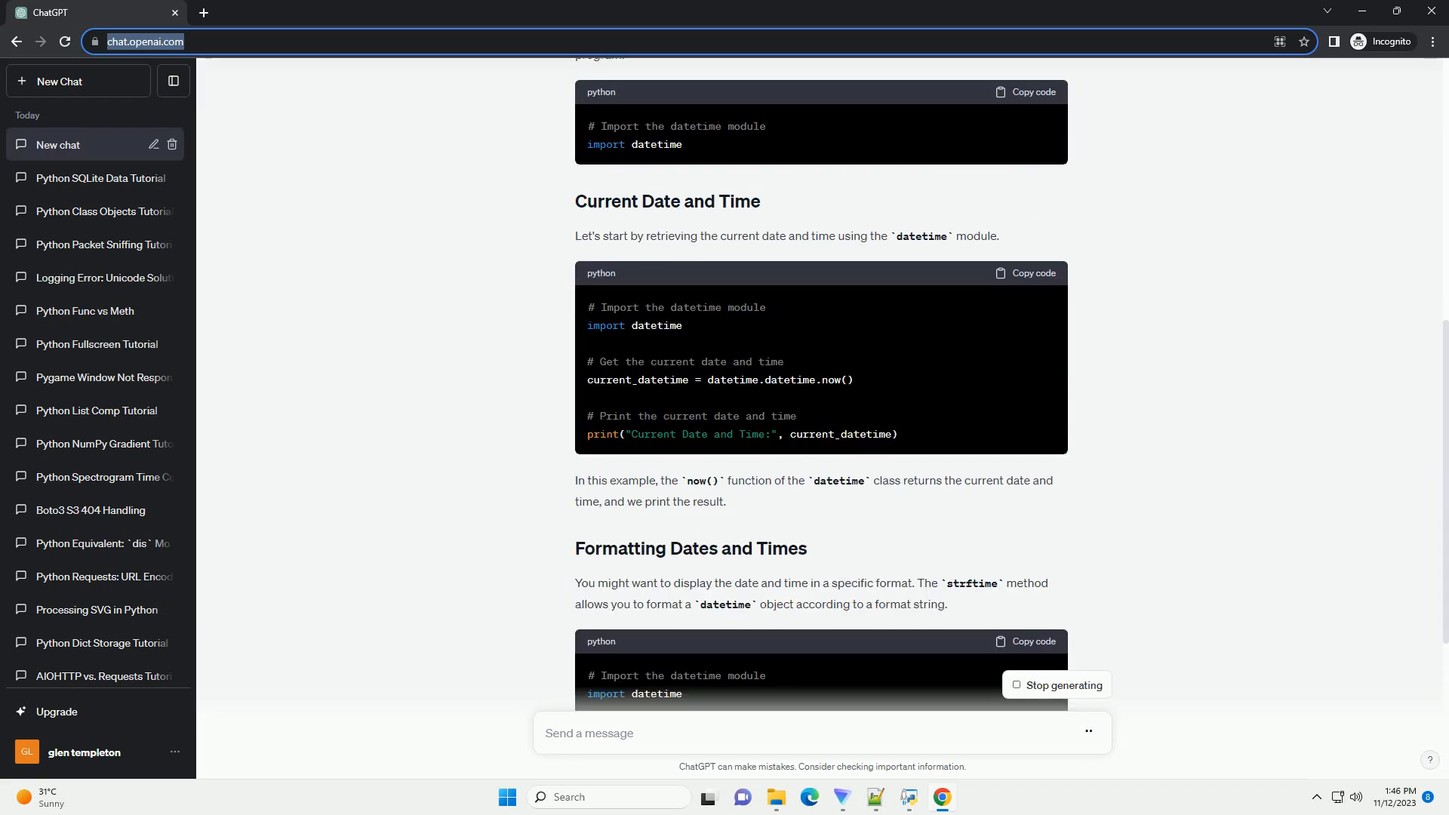